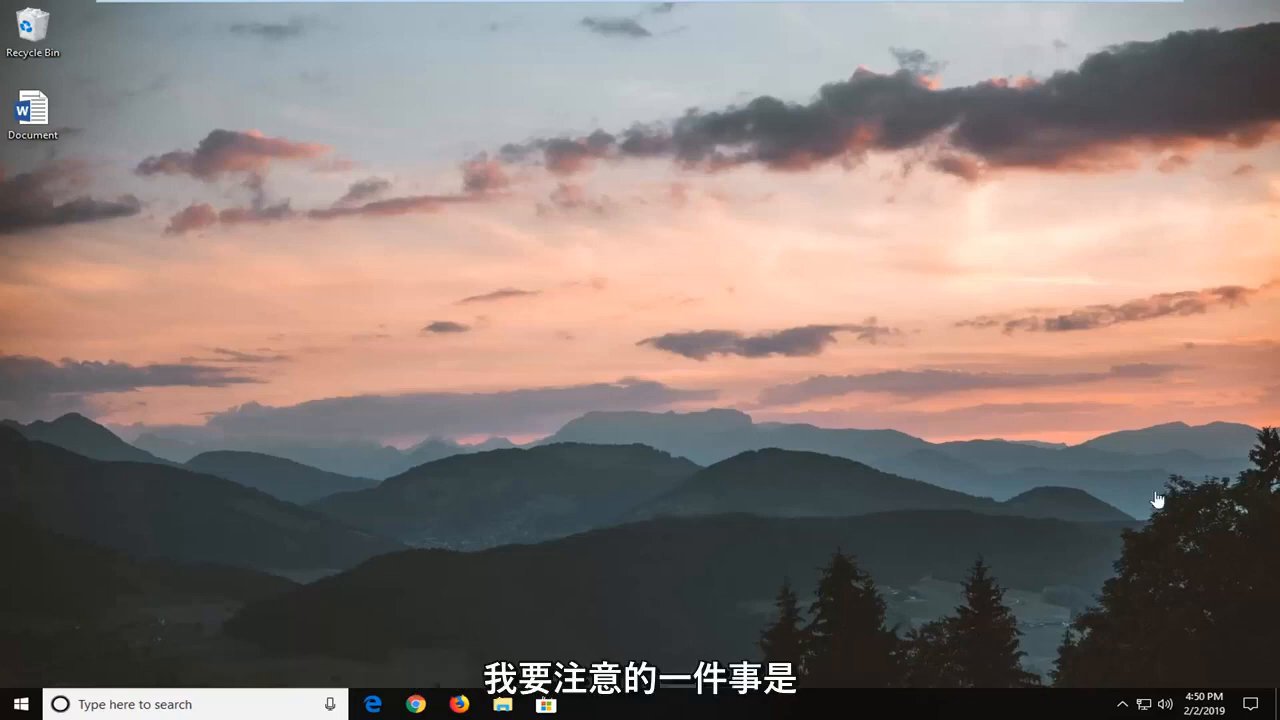
mouse_move(247, 361)
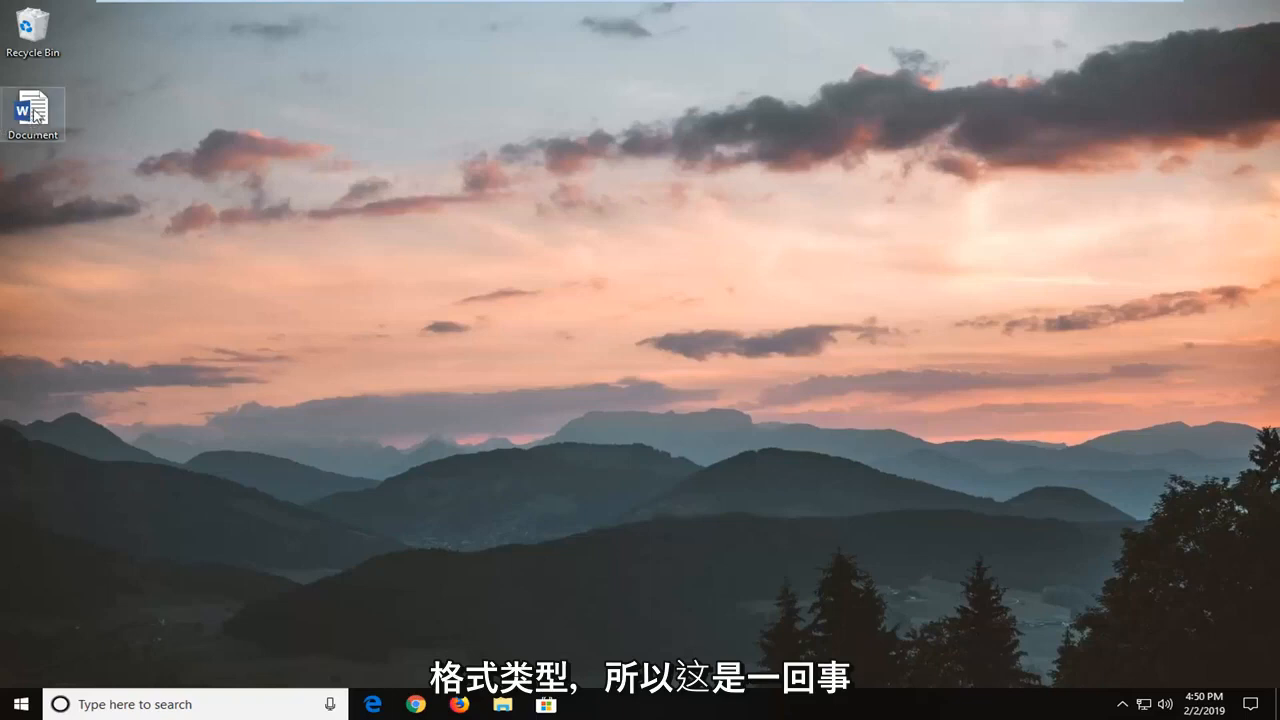
mouse_move(33, 107)
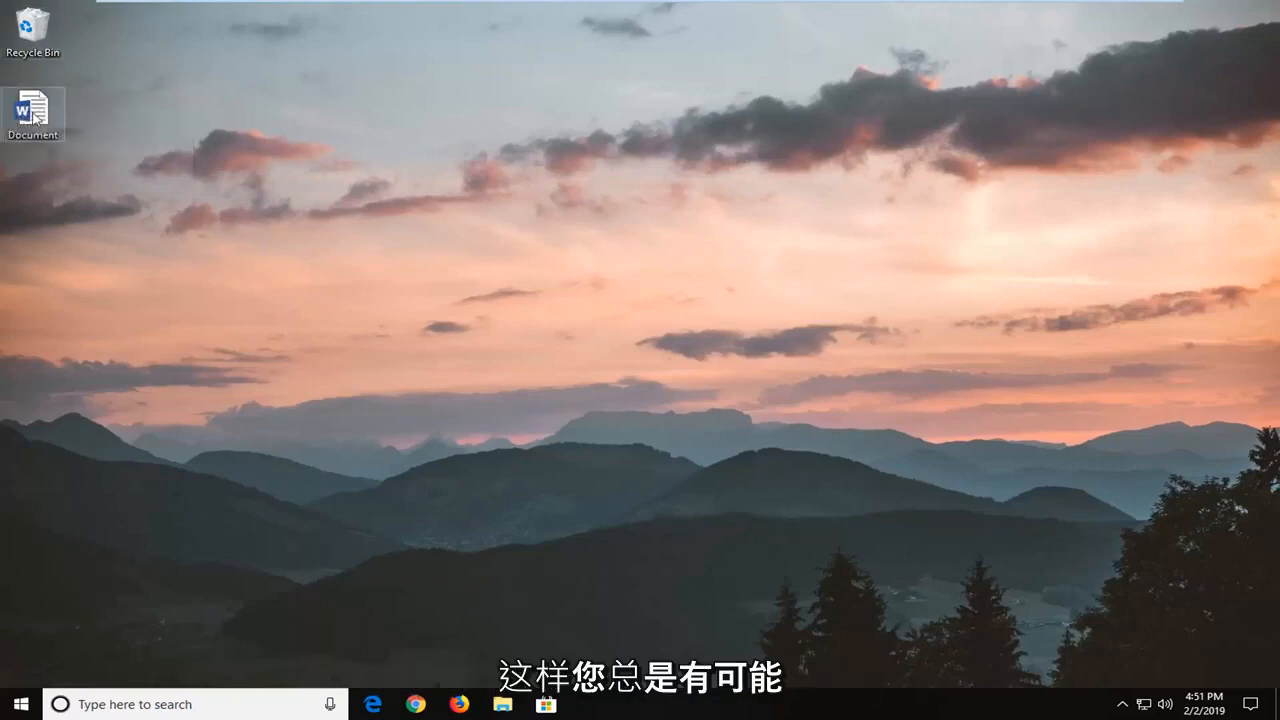
mouse_move(33, 105)
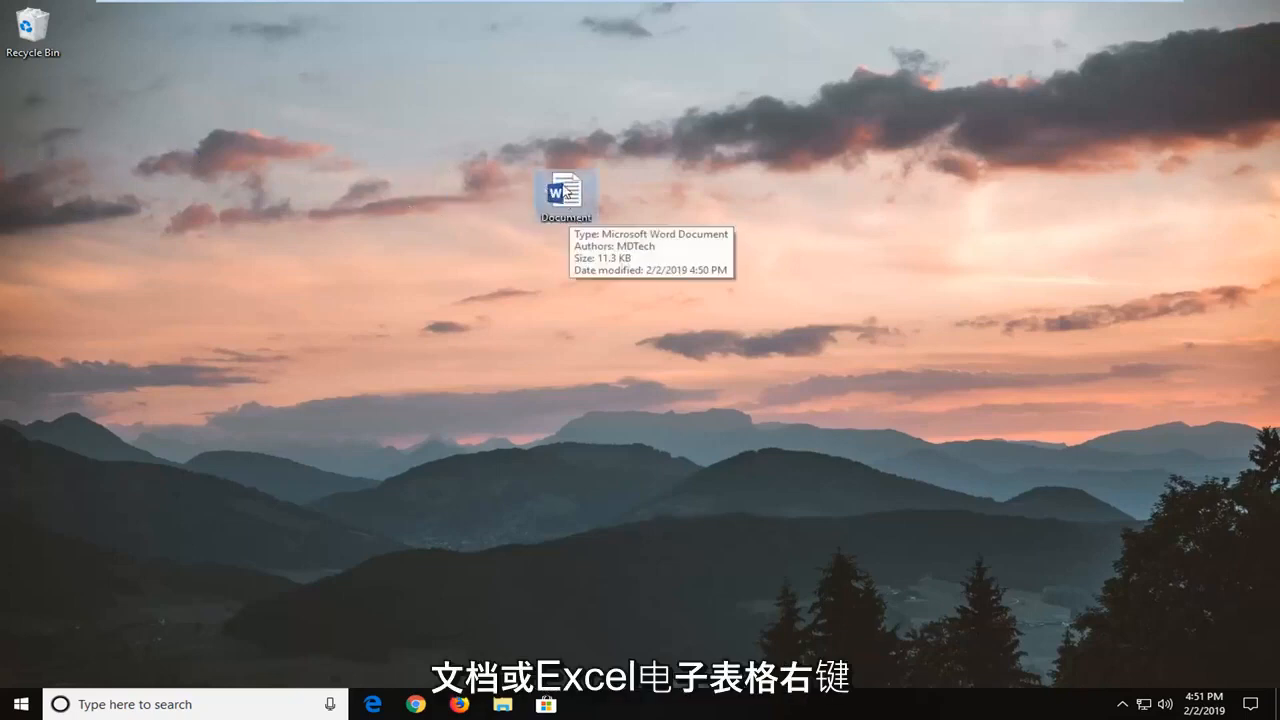
Review the Document file's General properties in File Explorer, then open it in Word.
right_click(565, 195)
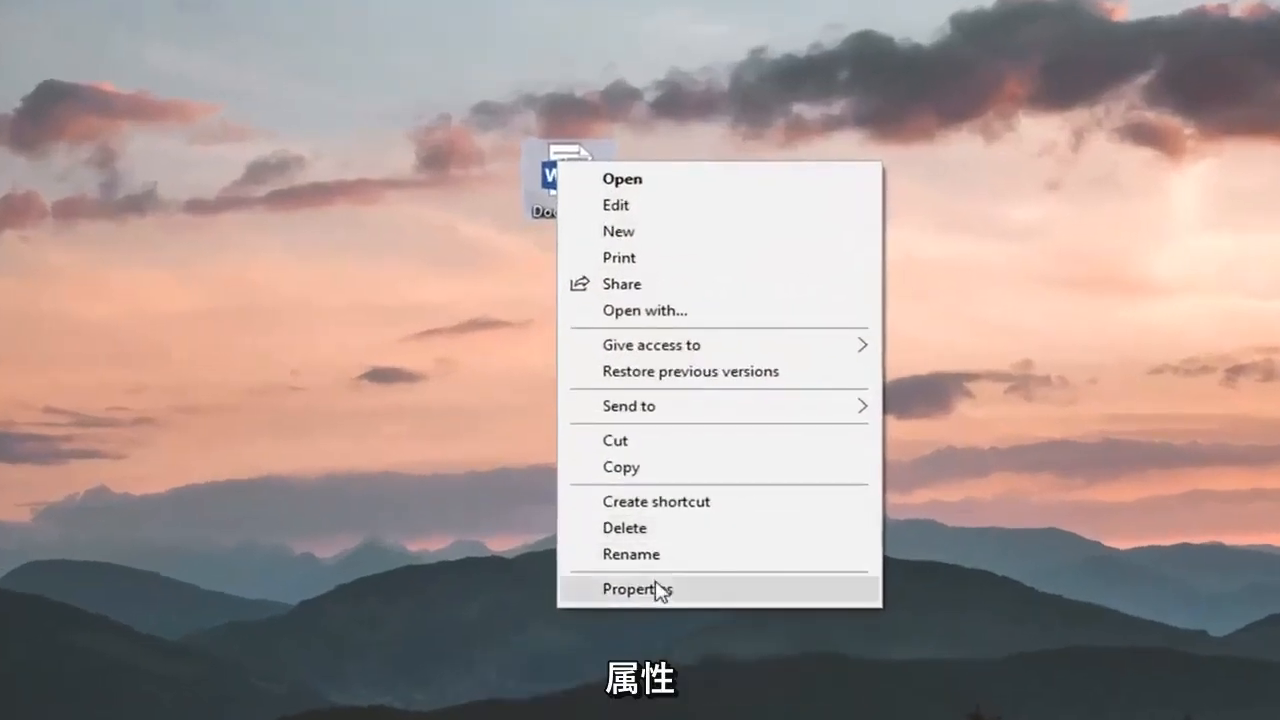
click(630, 589)
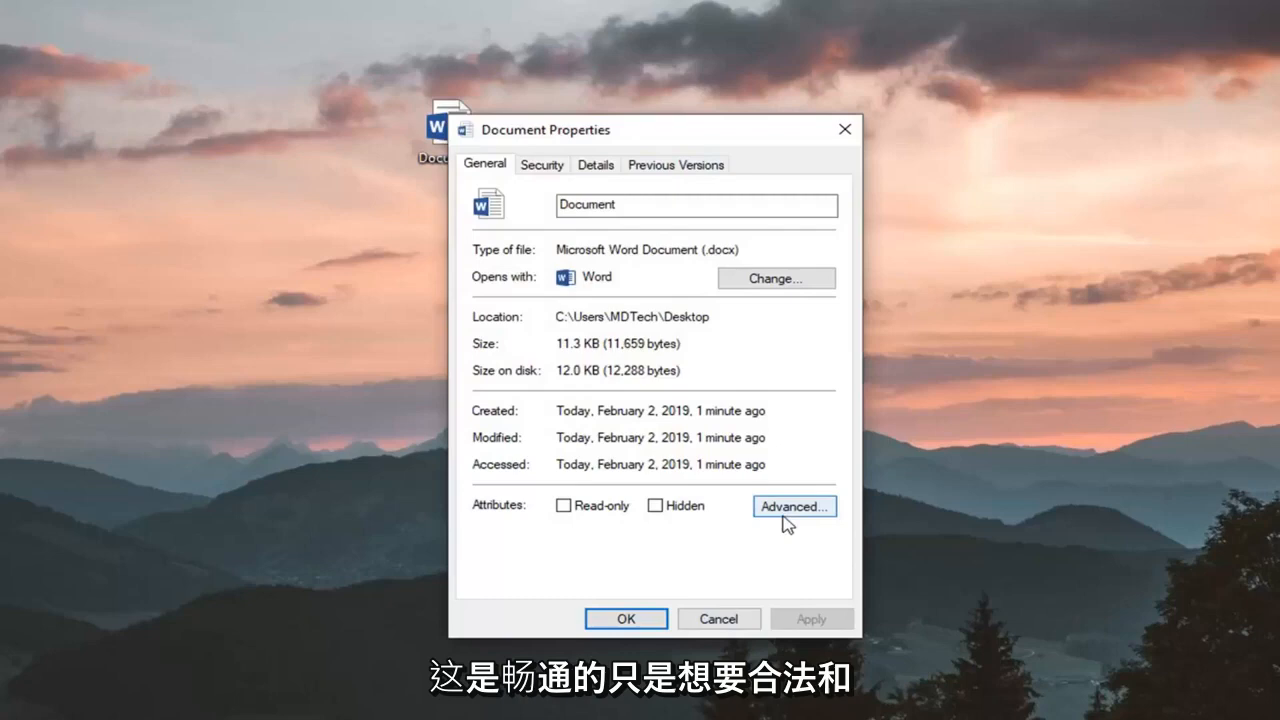
mouse_move(793, 542)
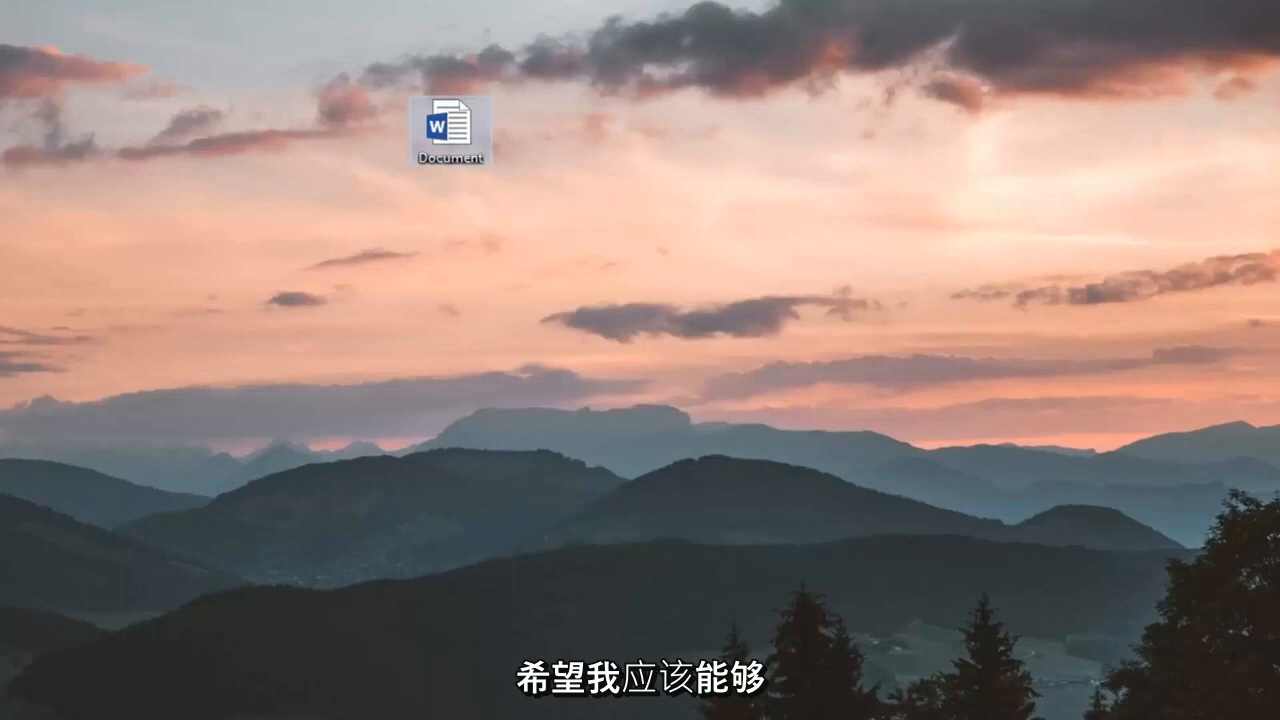
double_click(448, 120)
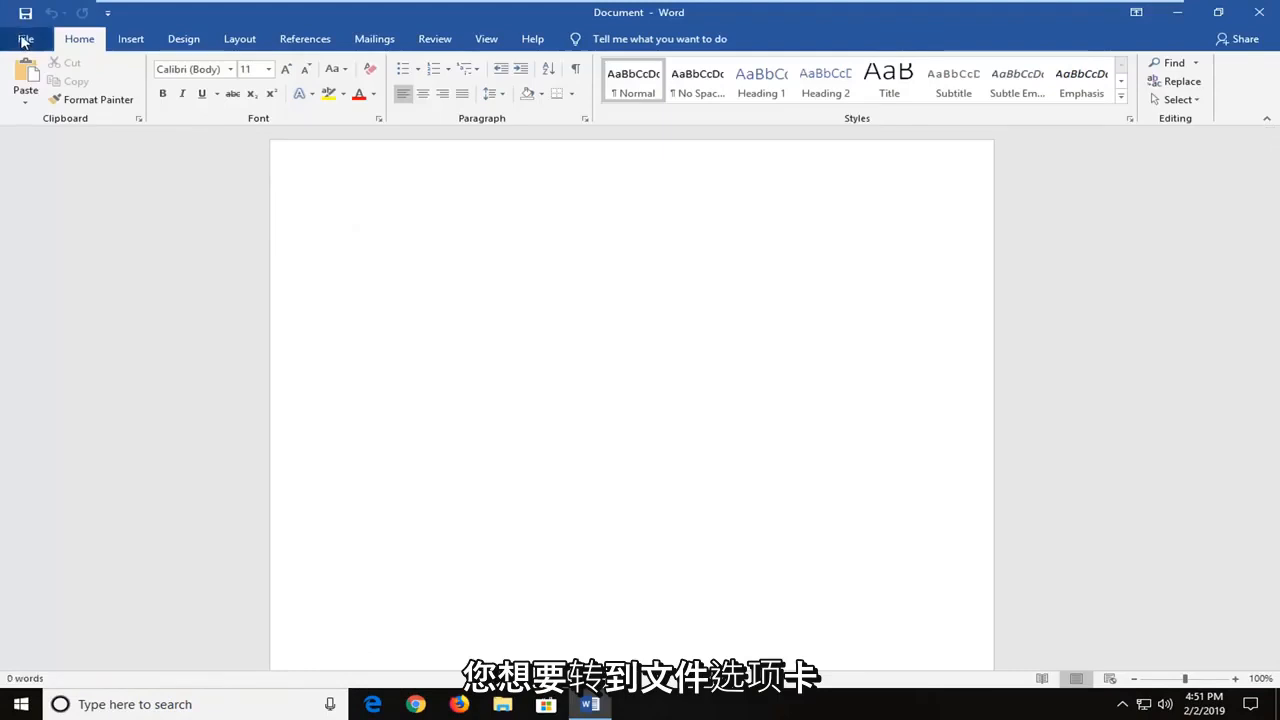
Show the Info page for Document, with its size, dates and author MDTech.
click(25, 38)
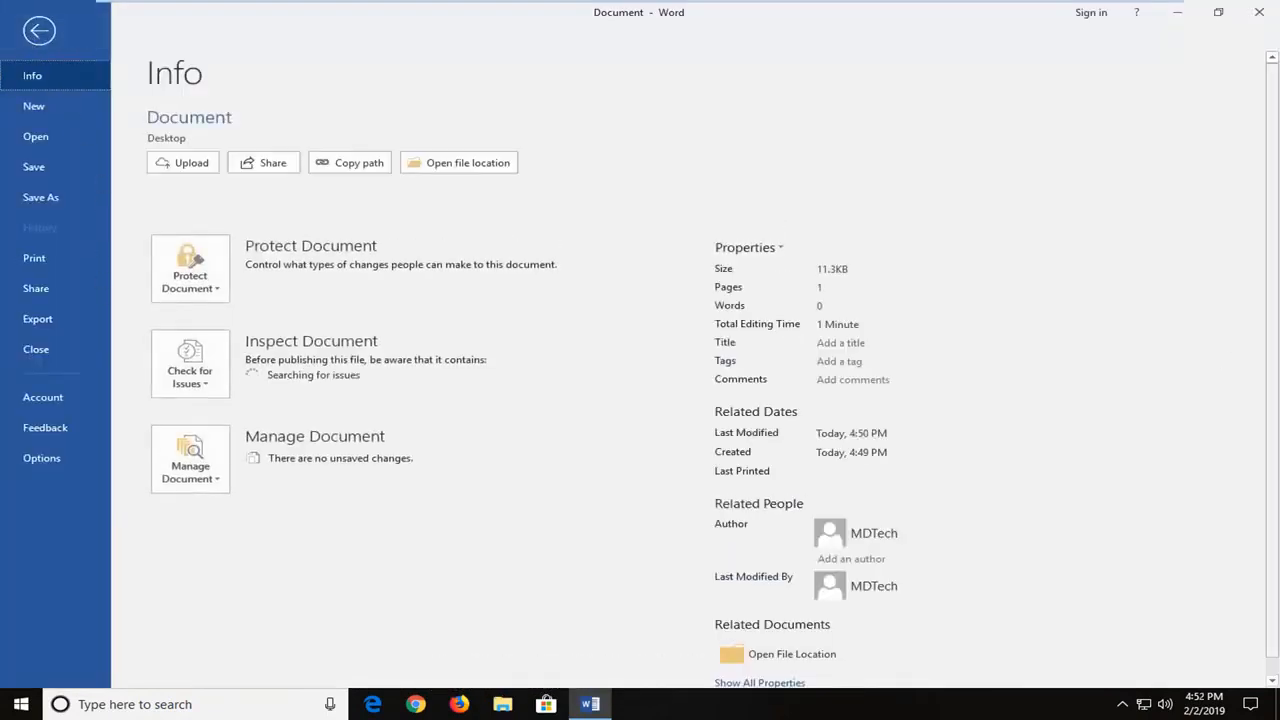
Switch Word Options to the Trust Center page.
click(40, 30)
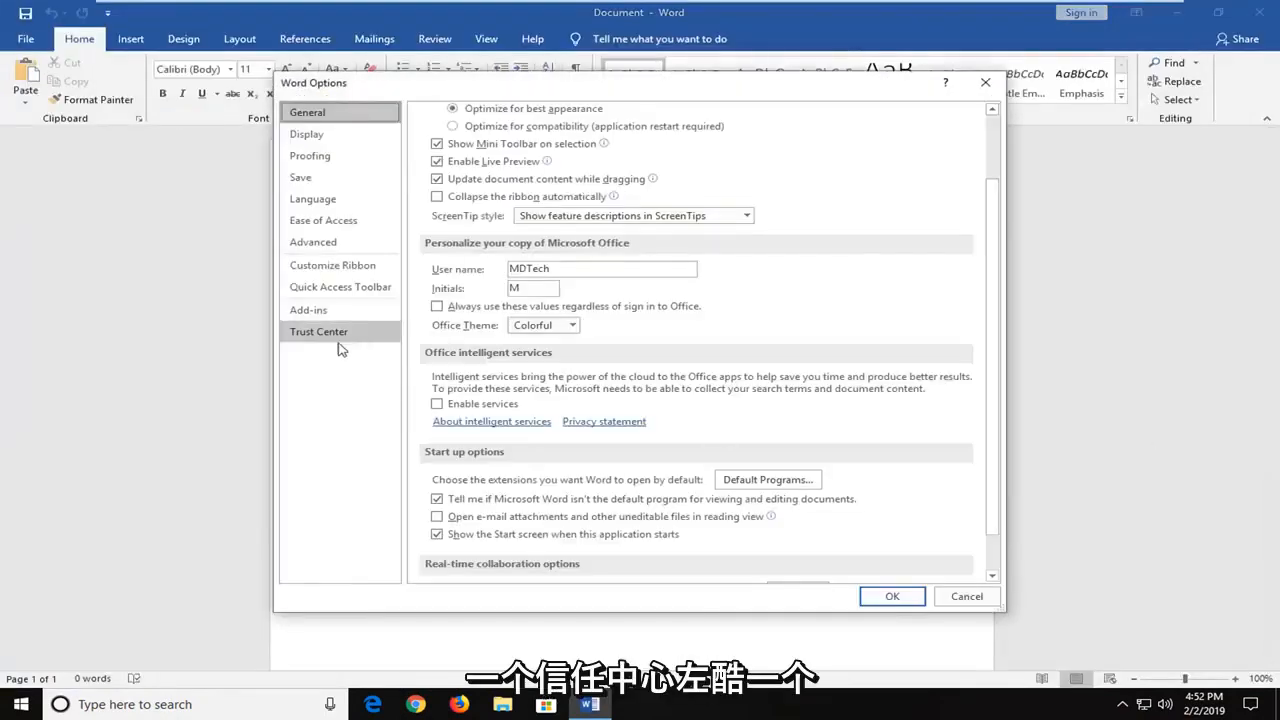
click(318, 331)
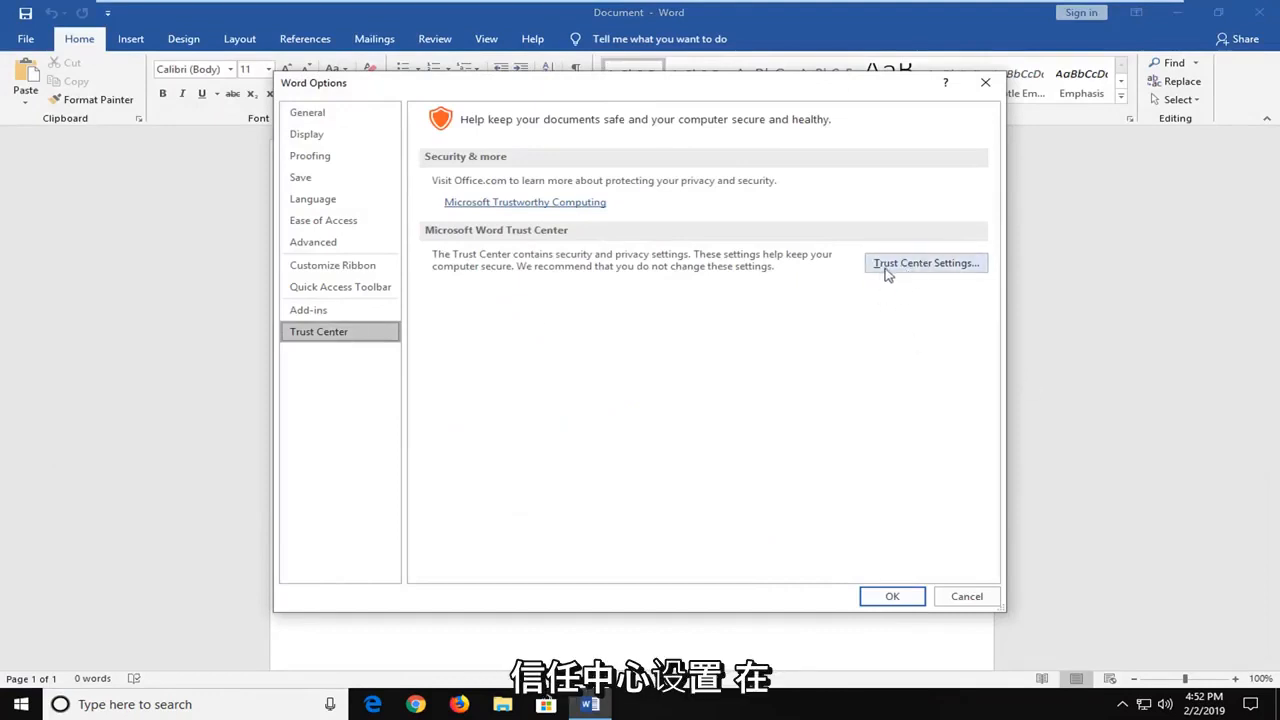
Disable the three Protected View checkboxes in Trust Center Settings, then close the window.
click(925, 262)
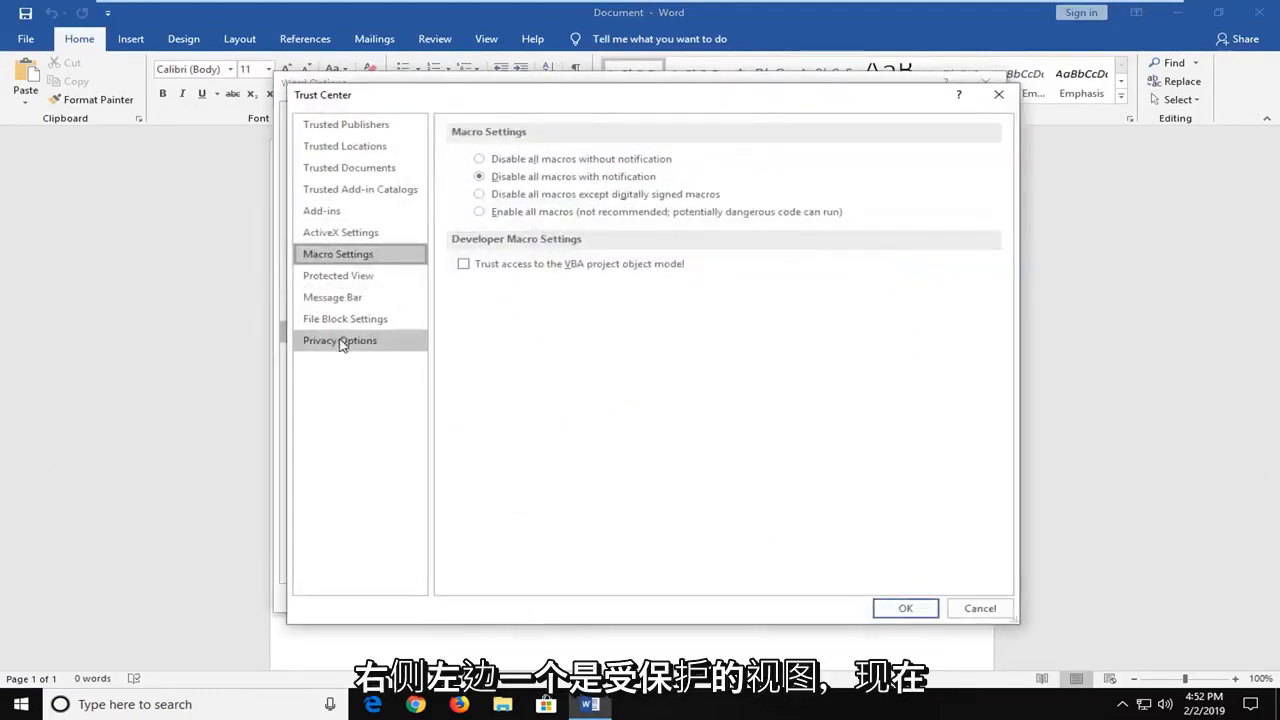
click(338, 275)
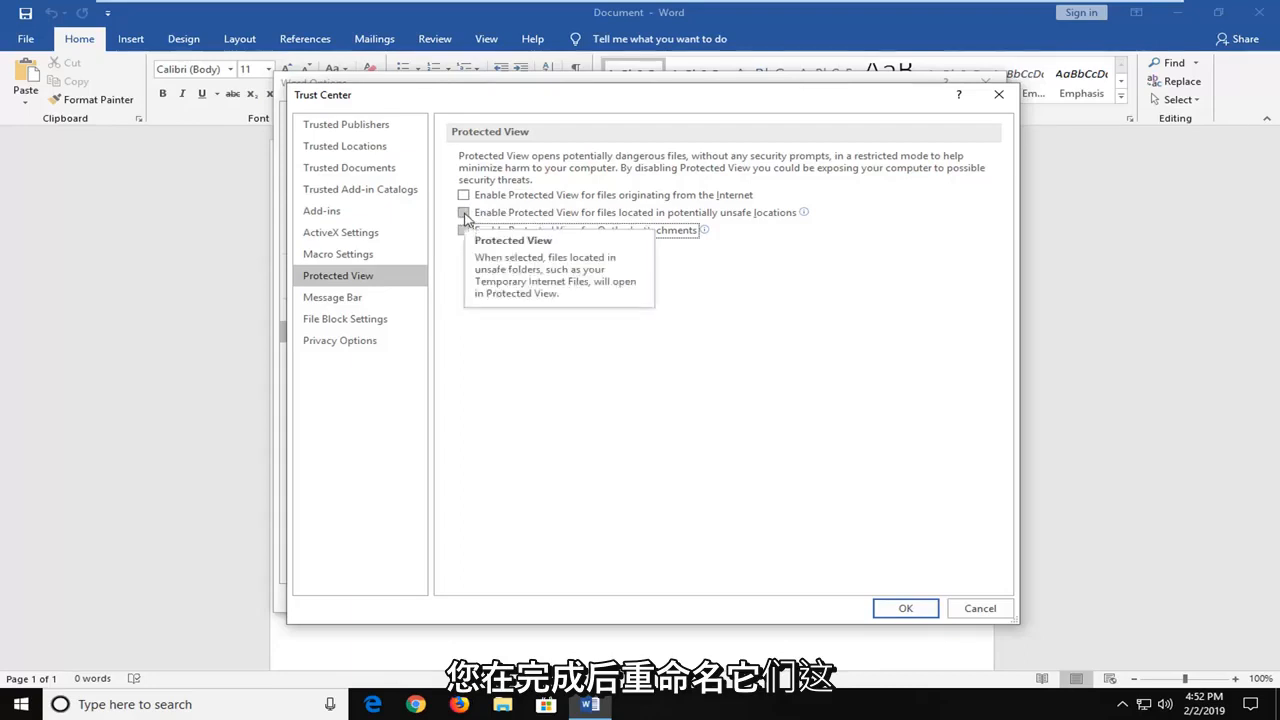
mouse_move(532, 194)
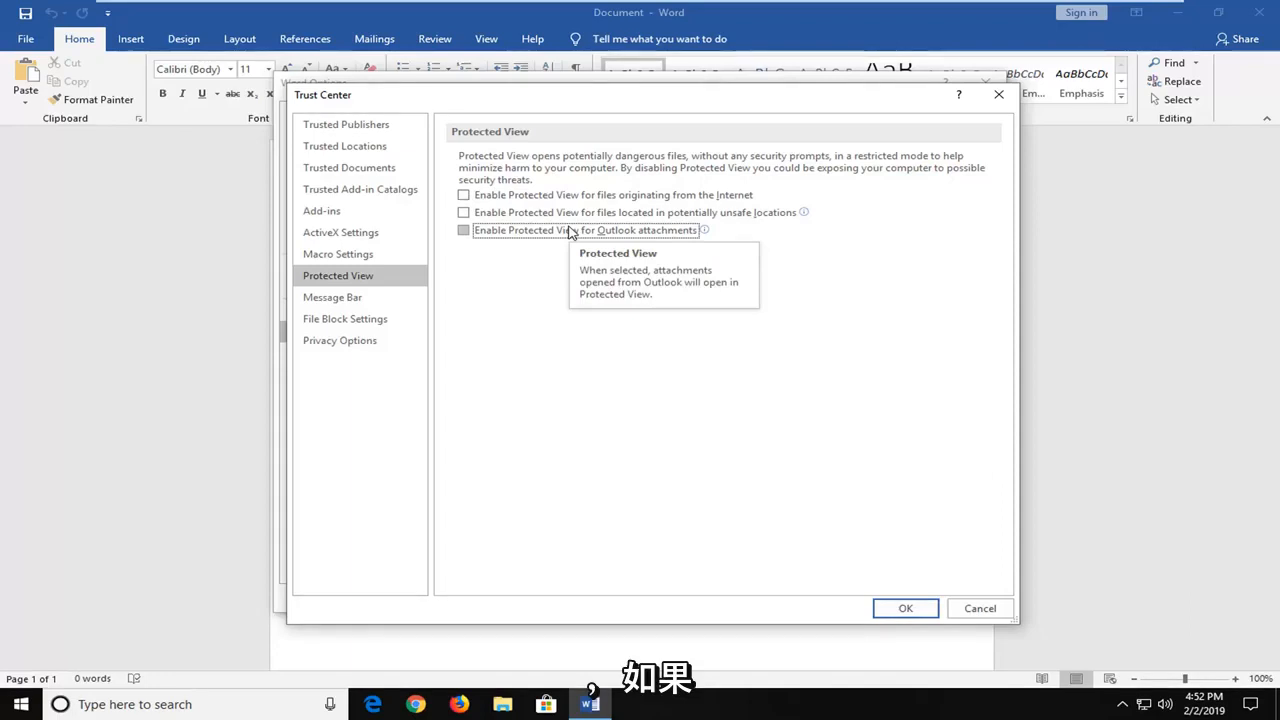
mouse_move(410, 223)
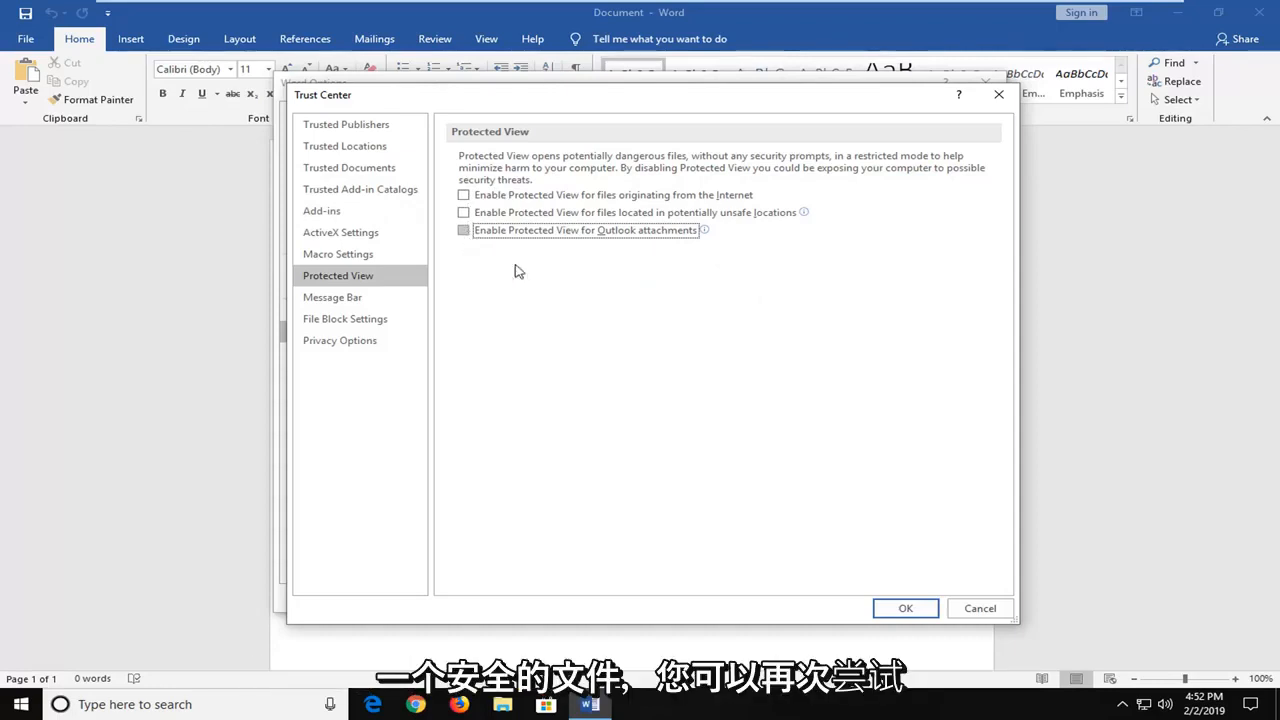
mouse_move(615, 281)
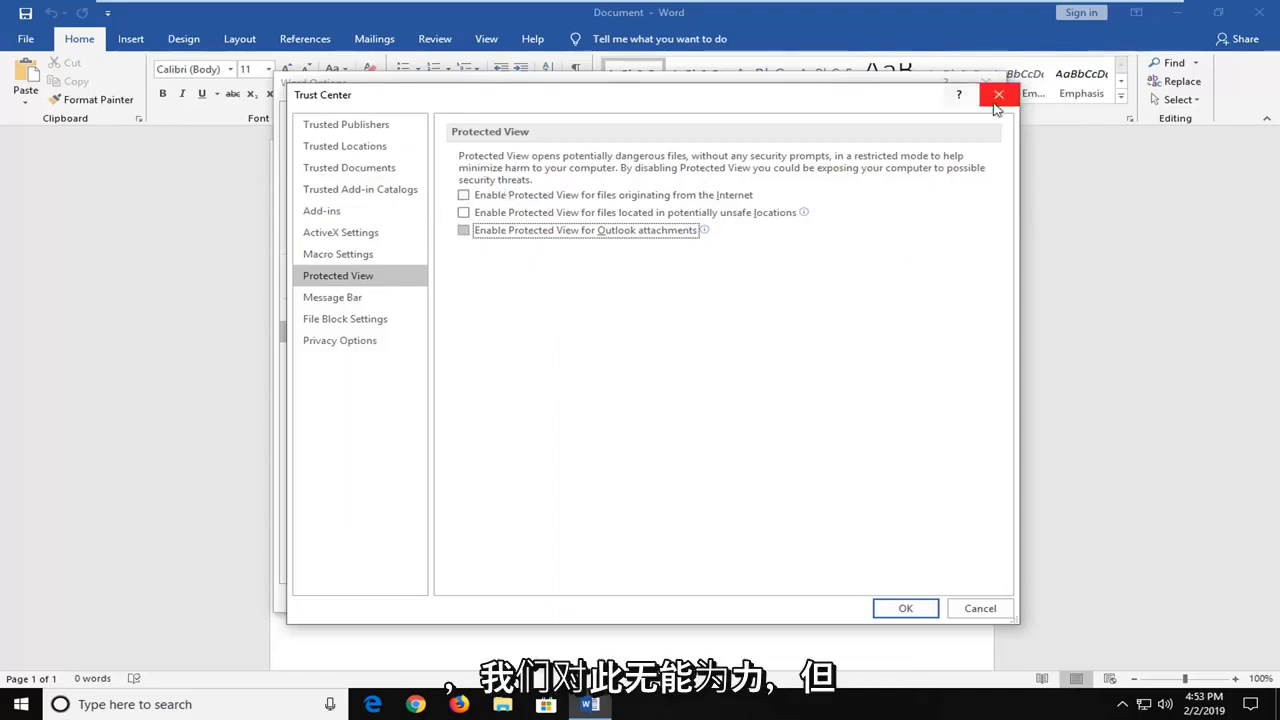
click(998, 94)
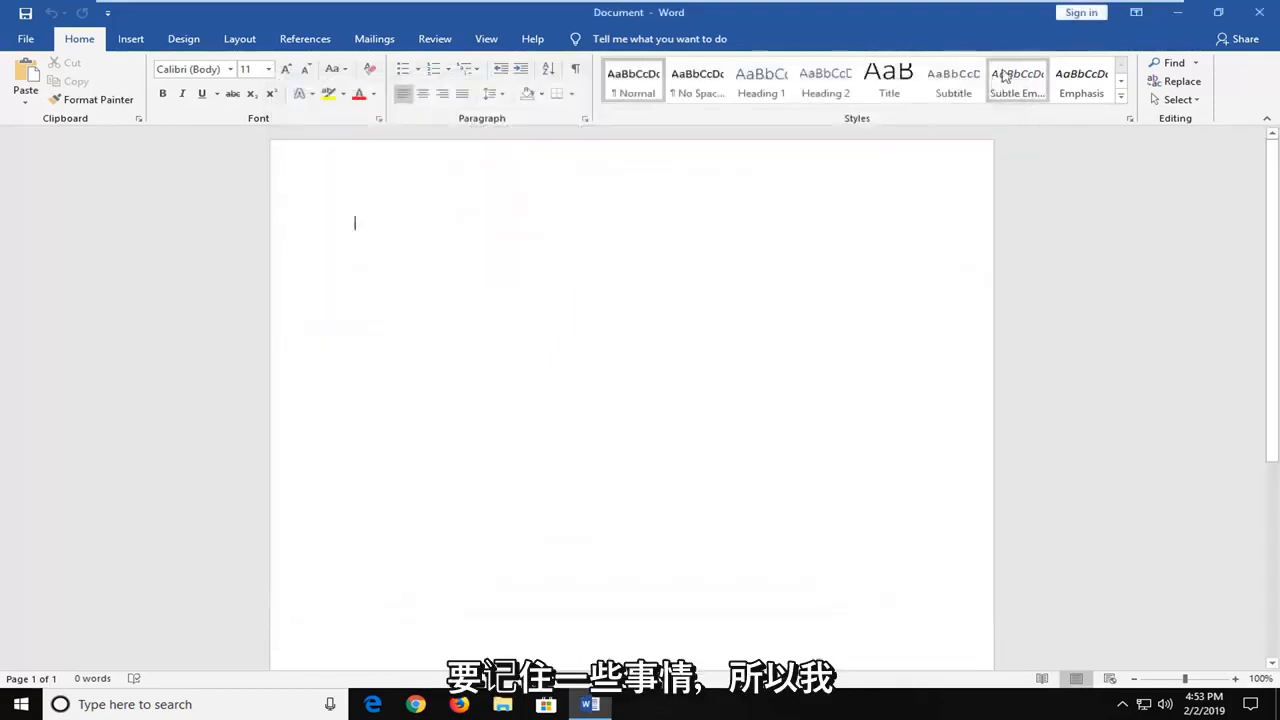